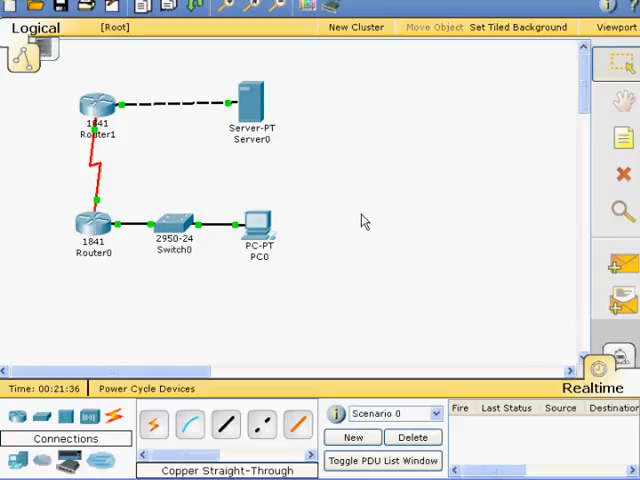
pyautogui.moveTo(252, 224)
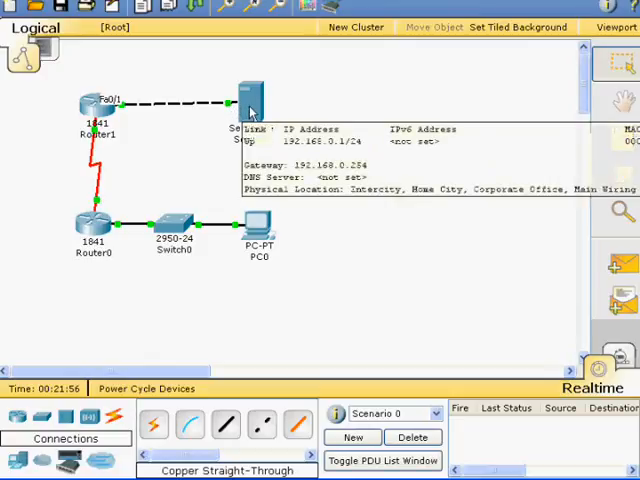
pyautogui.moveTo(372, 294)
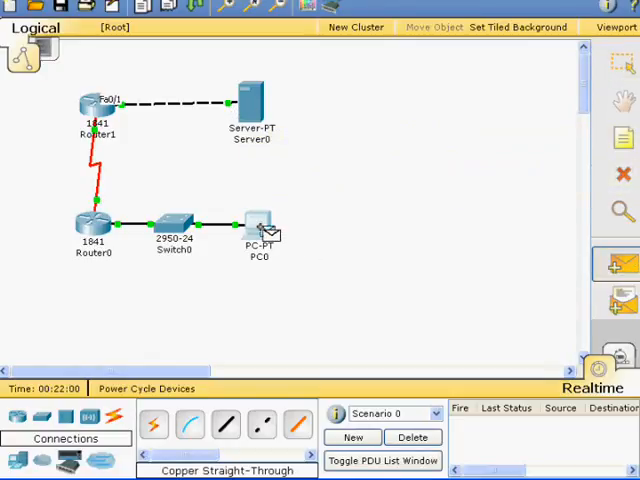
# Launch the PC0-to-Server0 ping, step it once, play it briefly and pause at 0.006 s.
pyautogui.click(258, 228)
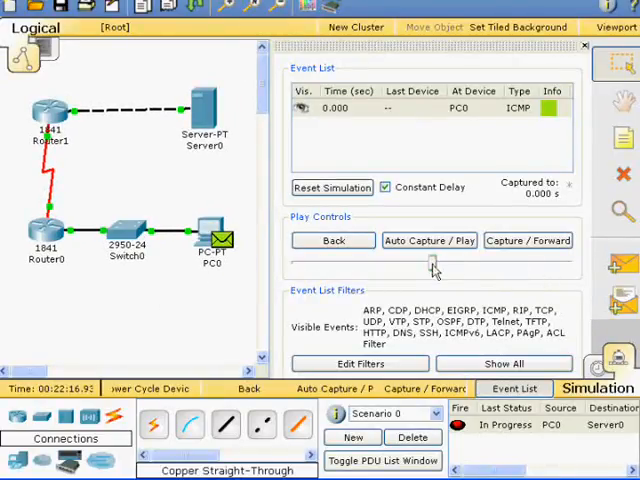
pyautogui.moveTo(528, 240)
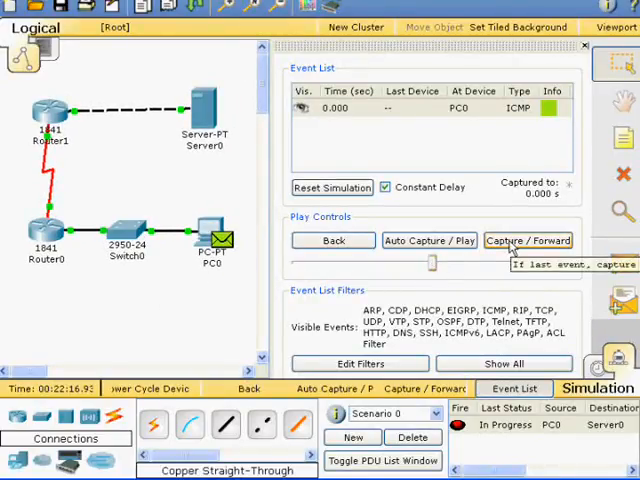
pyautogui.click(528, 240)
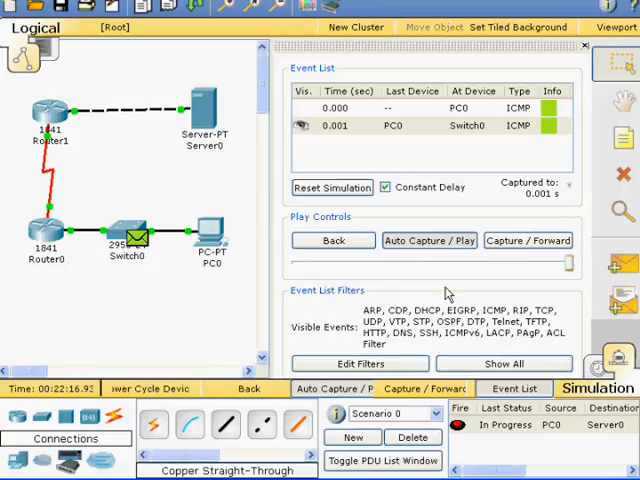
pyautogui.click(528, 240)
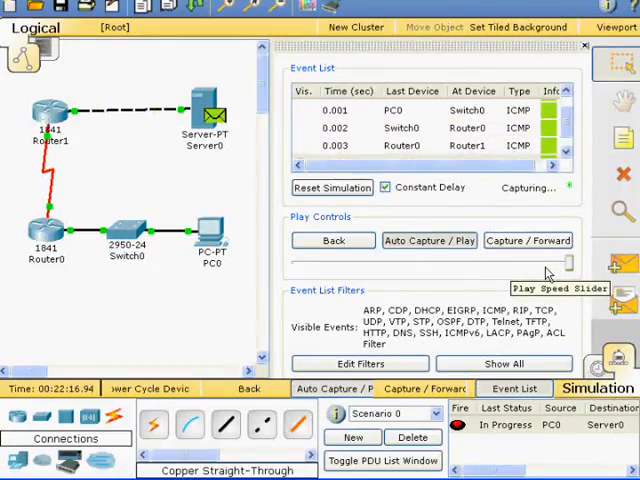
pyautogui.click(428, 240)
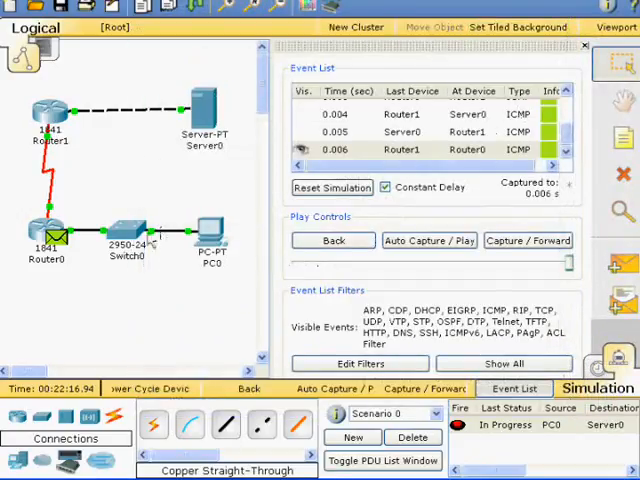
pyautogui.click(410, 148)
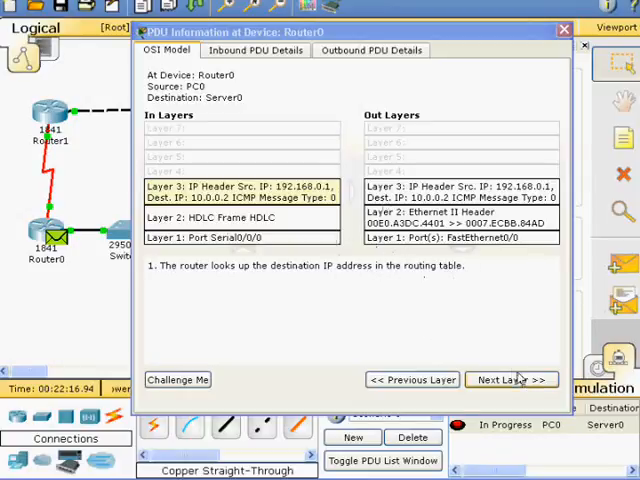
pyautogui.click(512, 380)
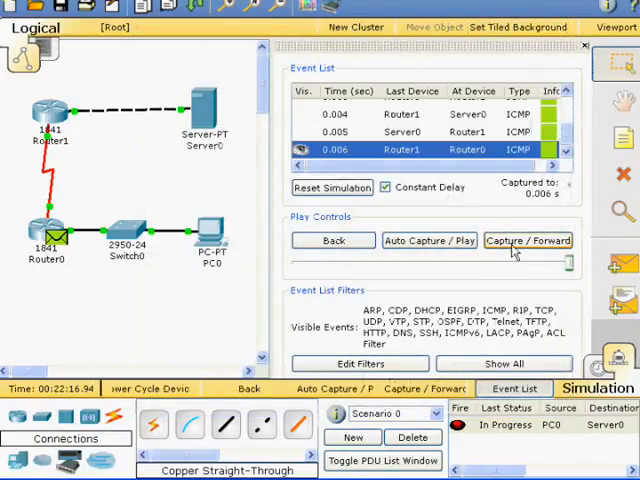
# Advance the ping to Switch0 at 0.007 s and step through its PDU layers to outgoing Layer 1.
pyautogui.click(528, 240)
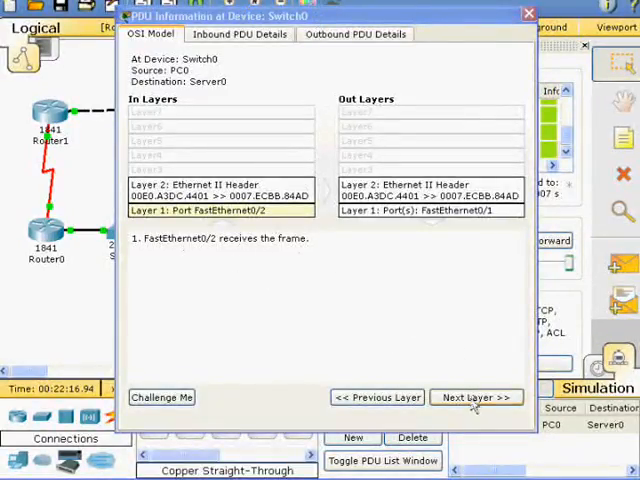
pyautogui.click(476, 396)
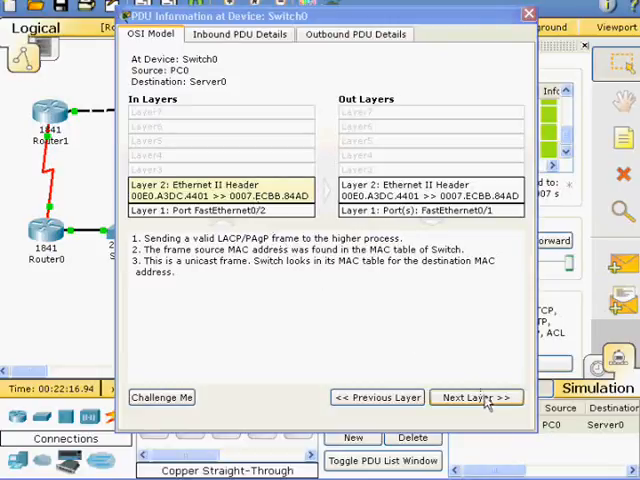
pyautogui.click(476, 396)
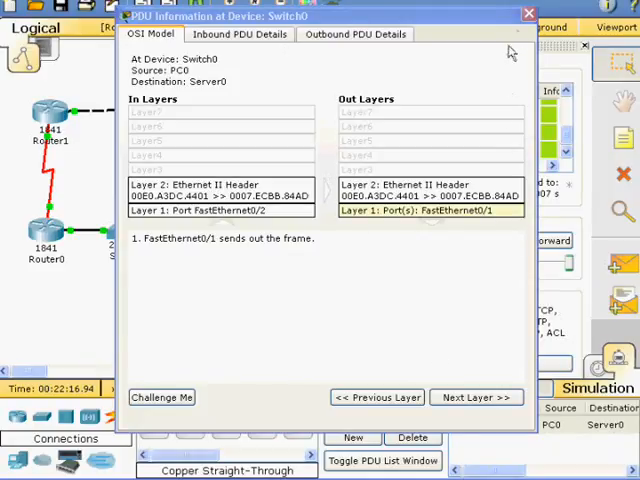
pyautogui.click(528, 12)
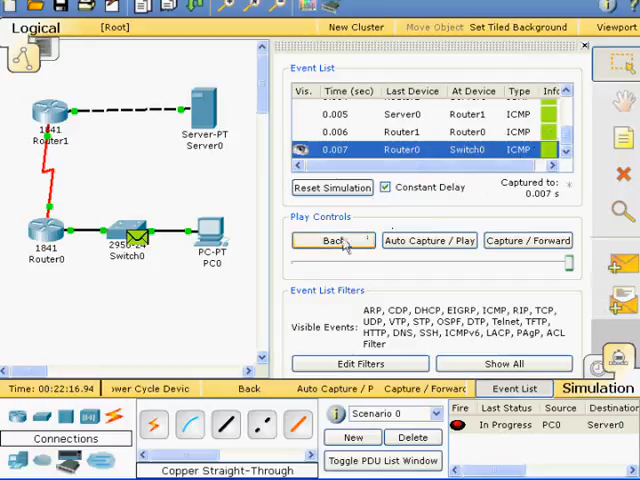
pyautogui.click(332, 240)
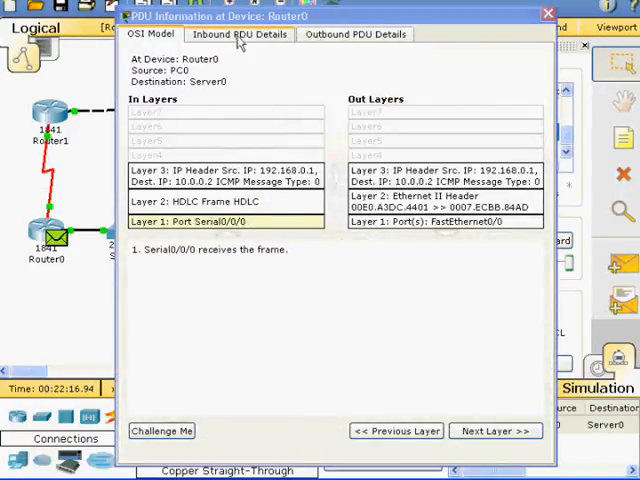
pyautogui.click(238, 34)
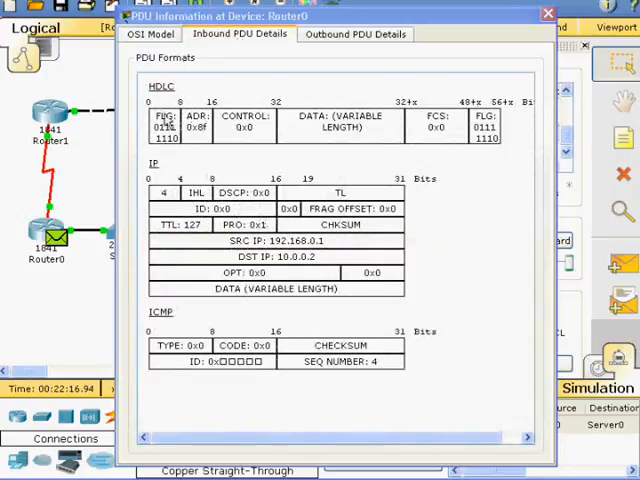
pyautogui.moveTo(168, 288)
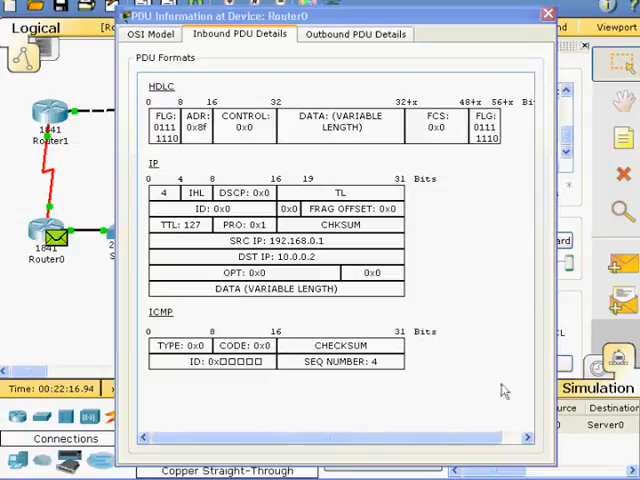
pyautogui.click(354, 34)
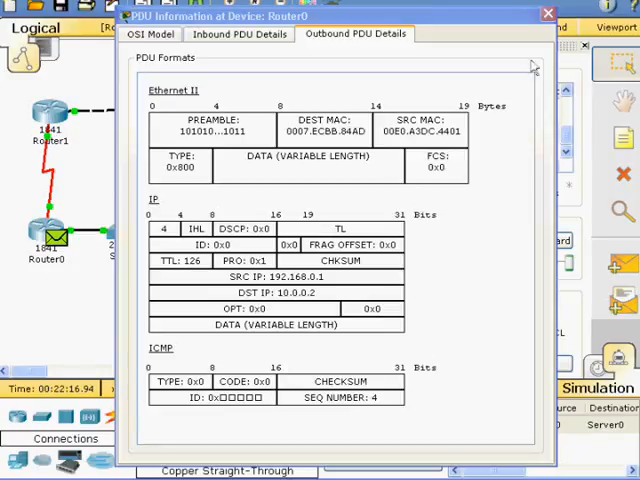
pyautogui.click(548, 16)
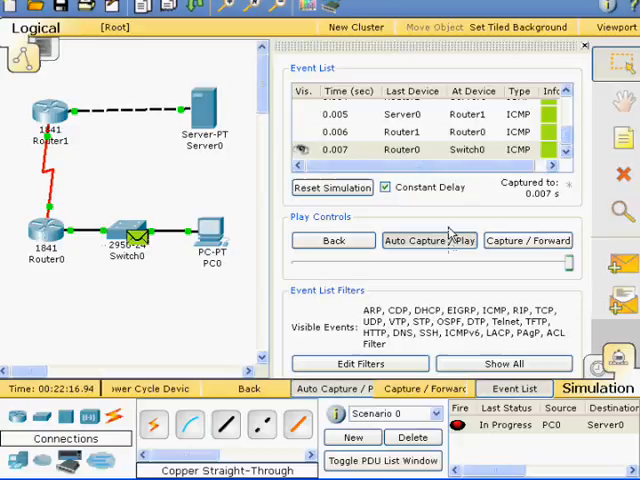
# Resume playback so the reply returns to PC0 and the ping shows Successful past 0.96 s.
pyautogui.click(428, 240)
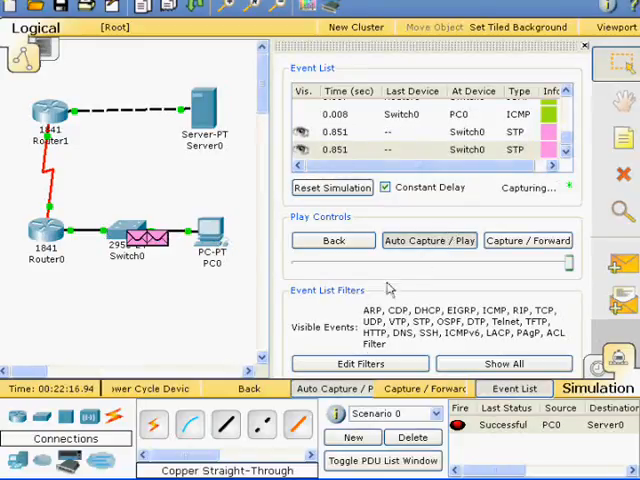
pyautogui.click(528, 240)
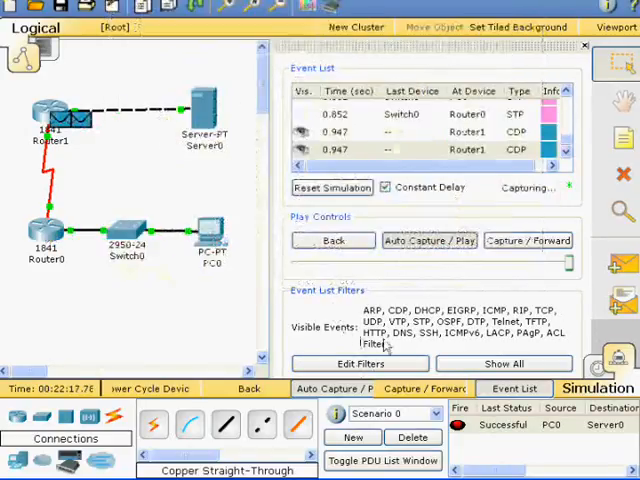